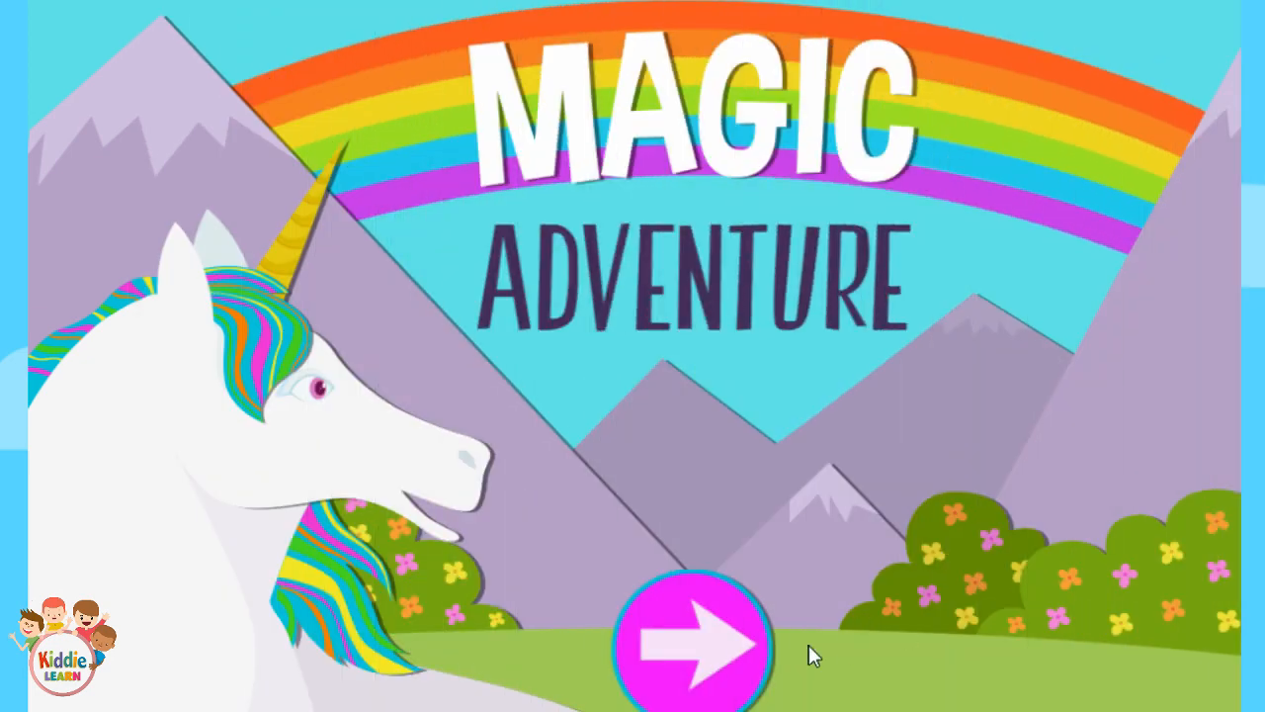
- Begin Molly the unicorn's adventure with the pink arrow, arriving at the meadow pond scene
left_click(696, 643)
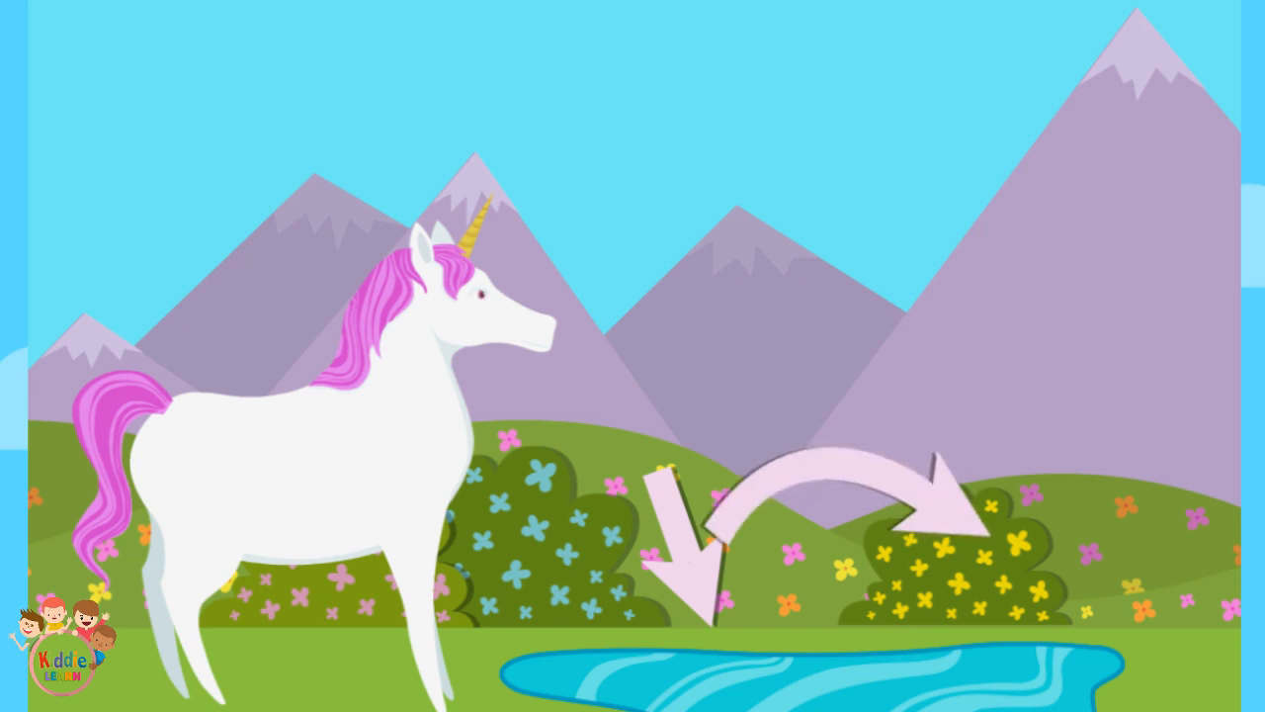
mouse_move(1137, 590)
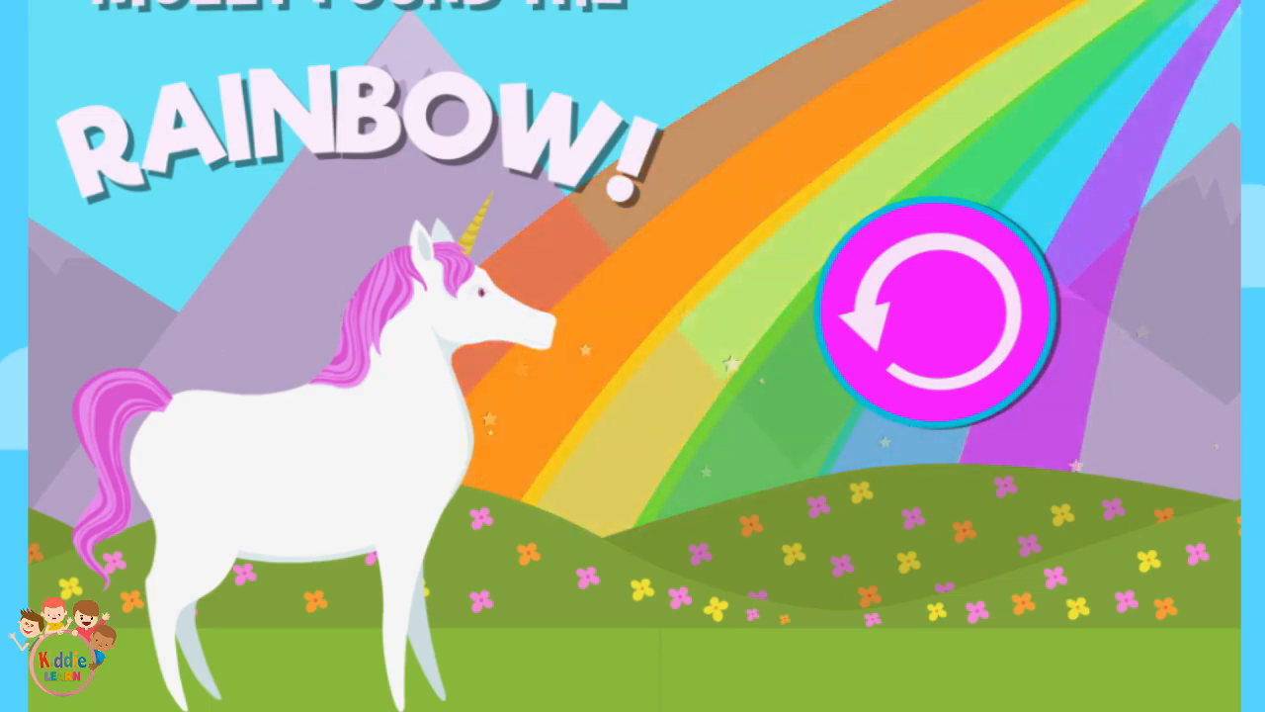
- Send Molly along the curved arrow over the pond to the 'Molly found the rainbow!' ending
left_click(933, 312)
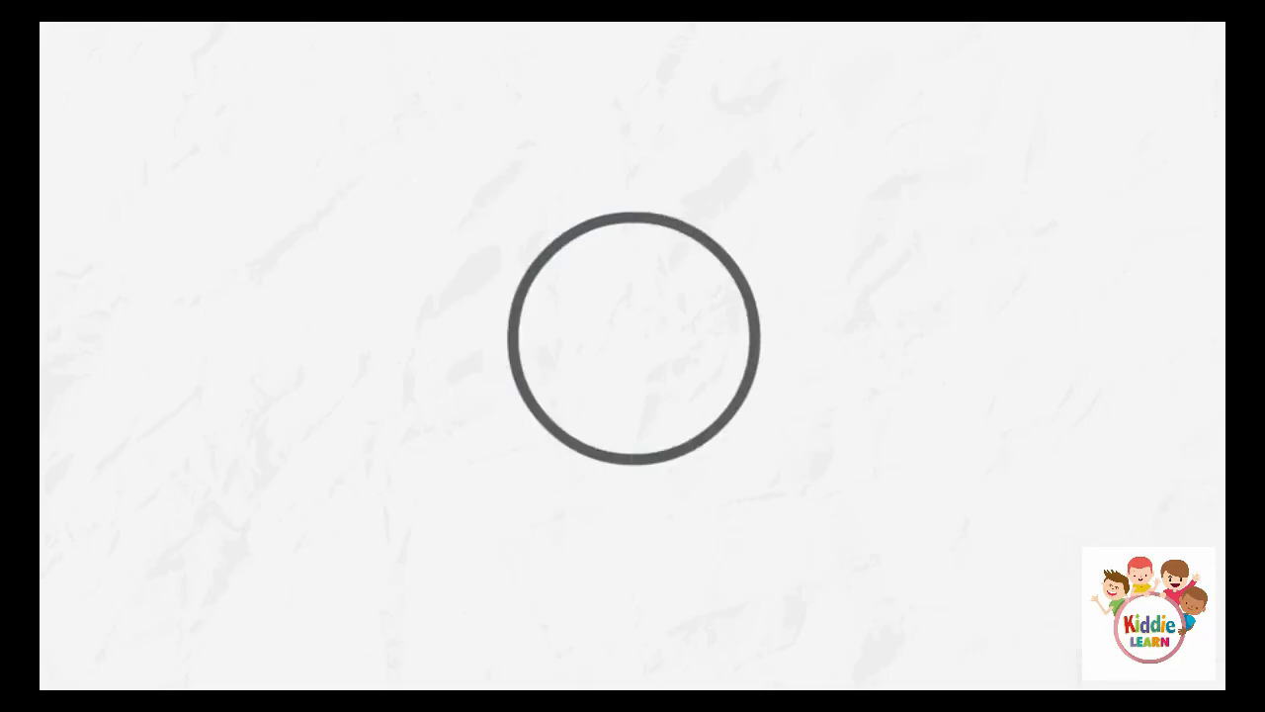